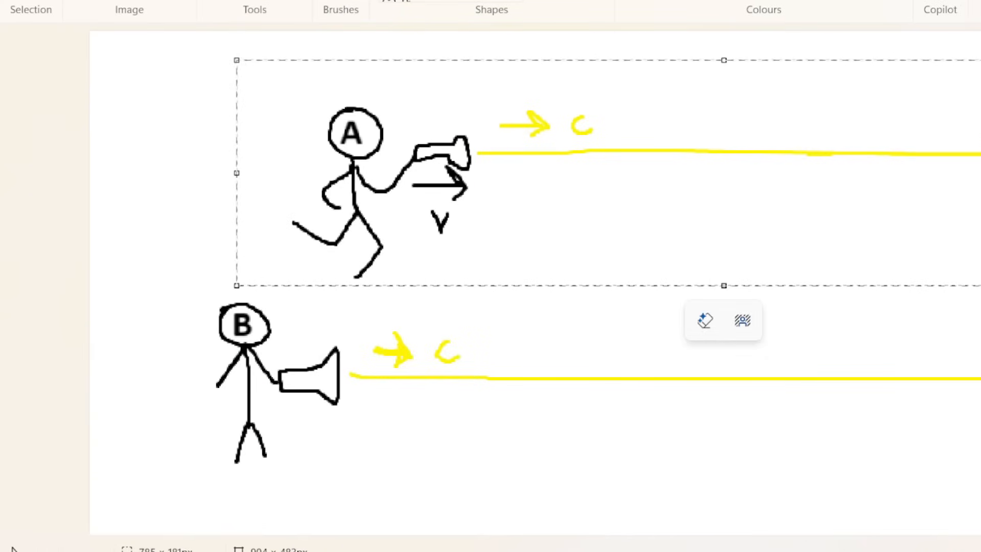
# - Move running figure A to the right on the Paint canvas
pyautogui.moveTo(356, 172); pyautogui.dragTo(557, 172)
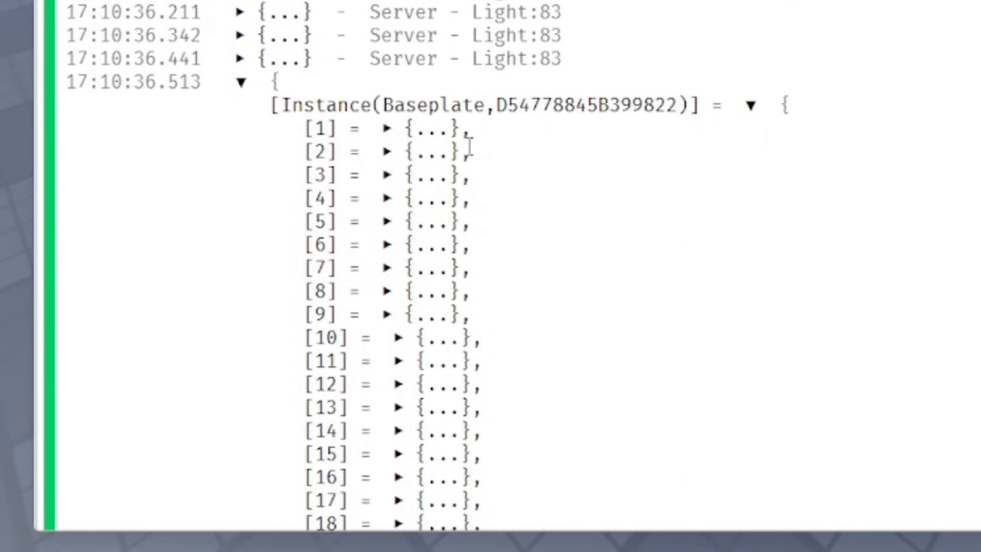
# - Expand Baseplate log entry [1] to show its cframe, color, material and time
pyautogui.click(386, 129)
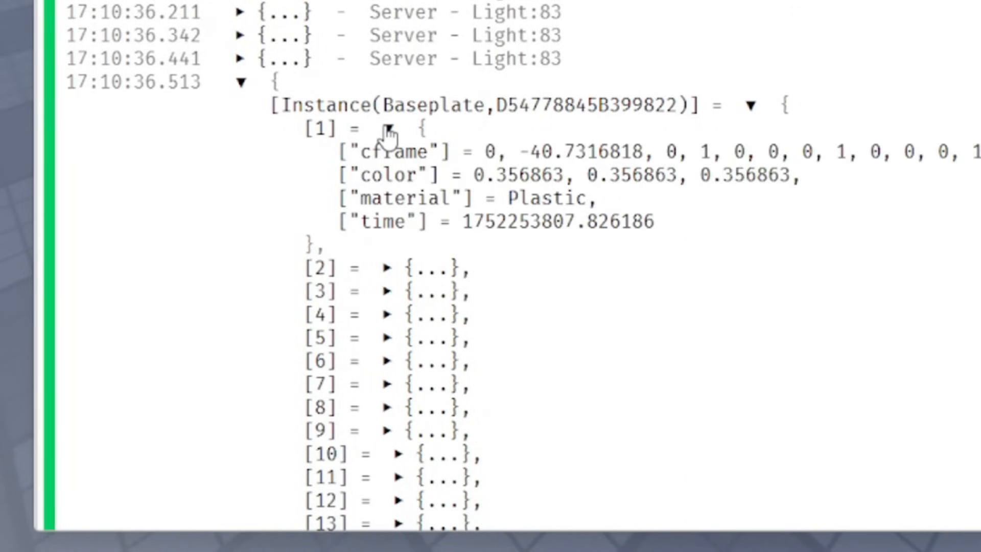
pyautogui.click(387, 268)
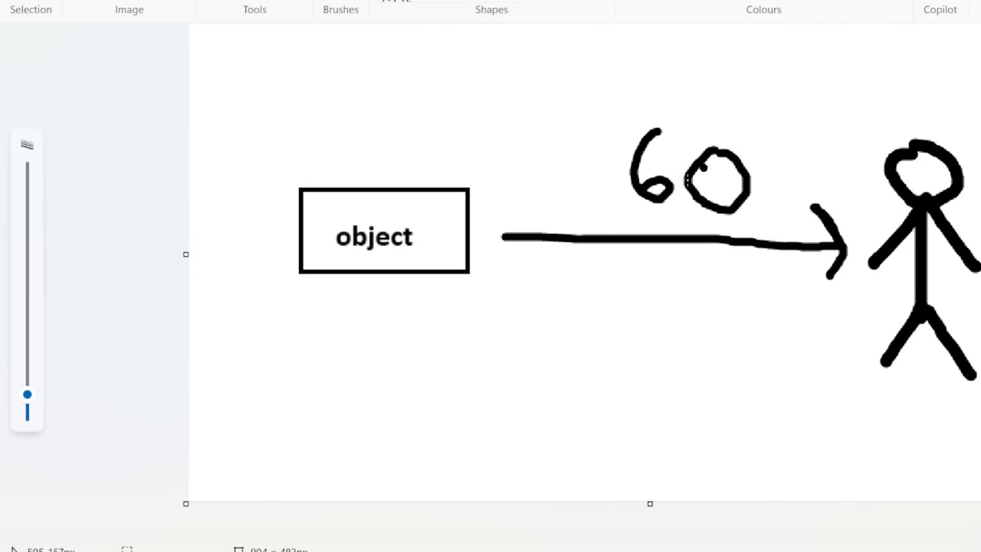
# - Handwrite the fraction 60 over 20 beneath the arrow labelled 60
pyautogui.moveTo(587, 281); pyautogui.dragTo(632, 322)
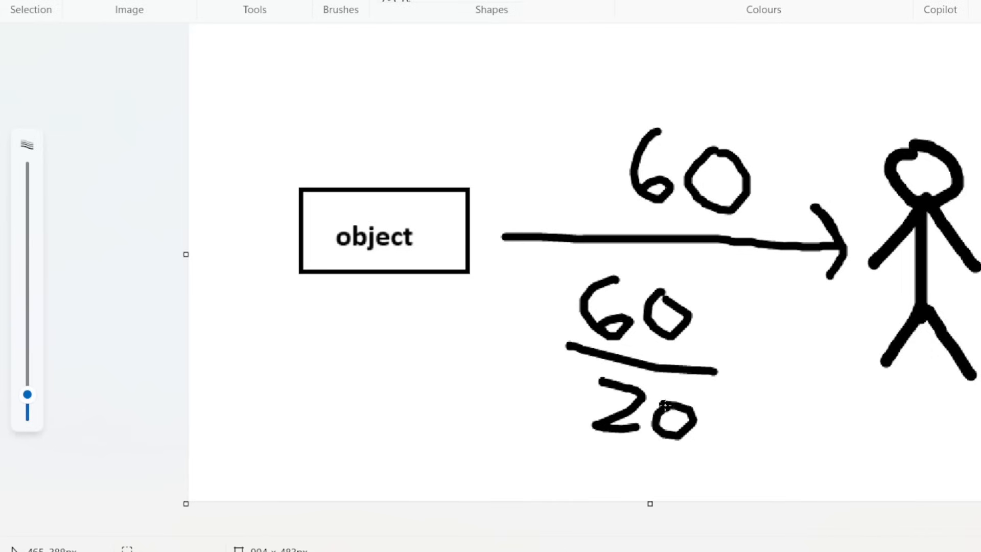
pyautogui.moveTo(725, 362); pyautogui.dragTo(857, 413)
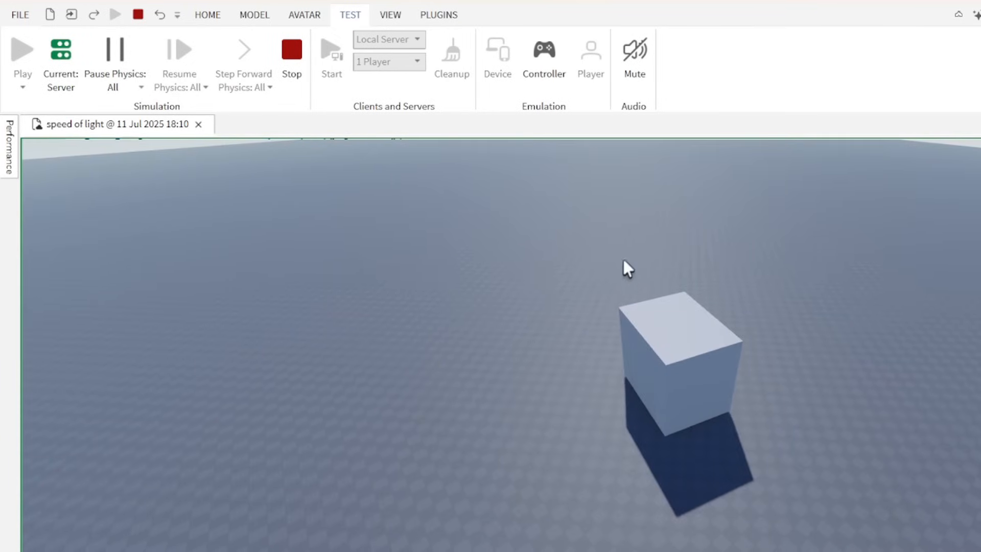
# - Click the TEST tab control while the cube rests on the baseplate
pyautogui.click(22, 49)
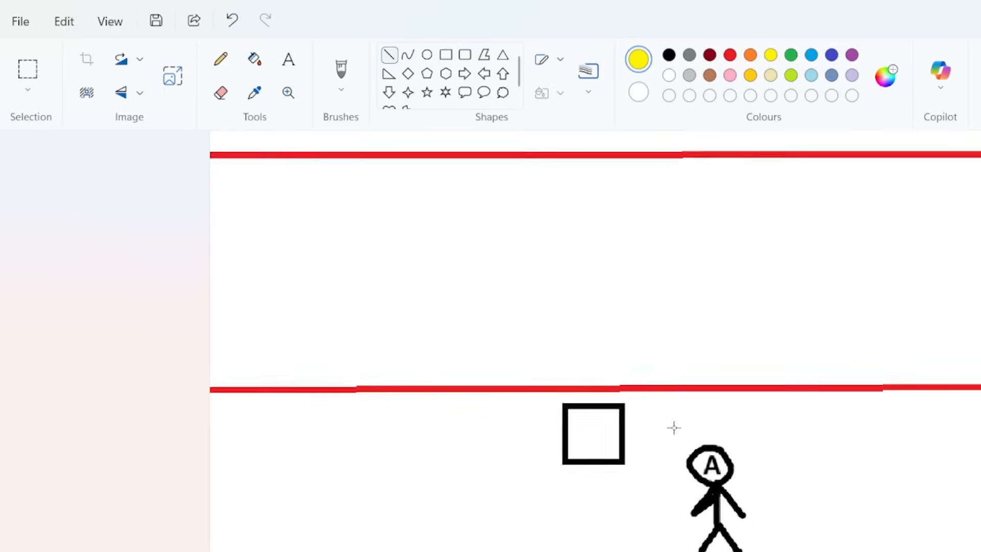
# - Draw a diagonal line from the square up toward the upper red line
pyautogui.scroll(-3)
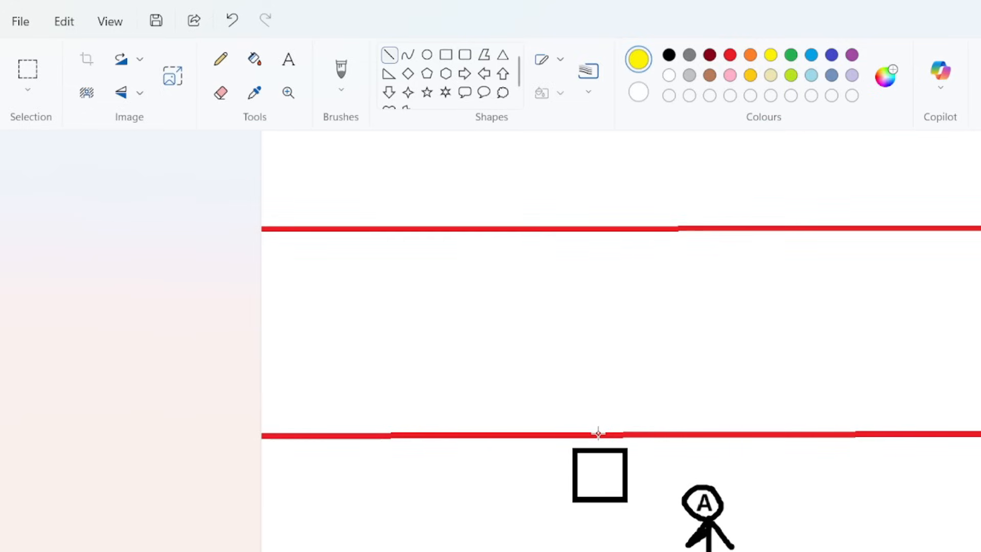
pyautogui.moveTo(597, 434); pyautogui.dragTo(785, 228)
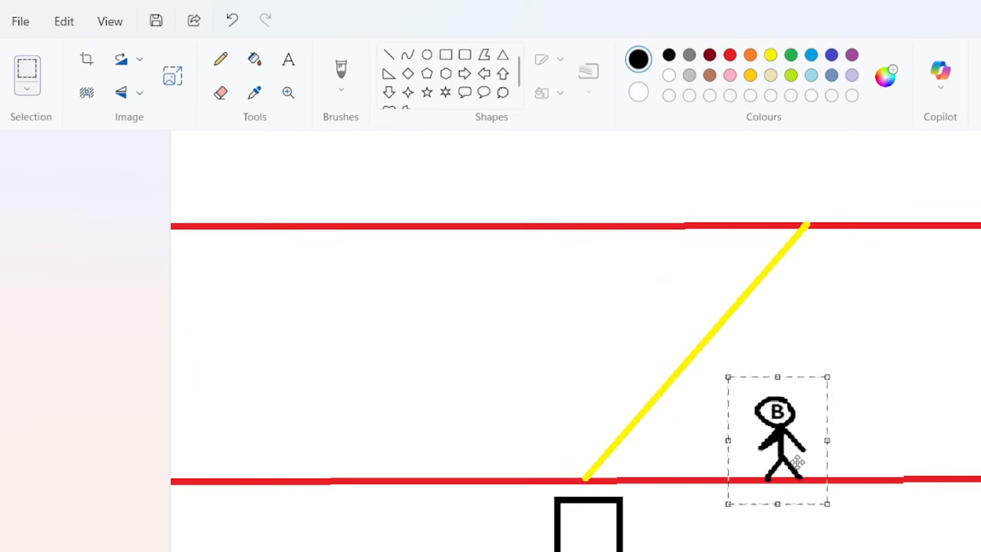
# - Slide stick figure B into place on the lower red line
pyautogui.moveTo(778, 438); pyautogui.dragTo(813, 434)
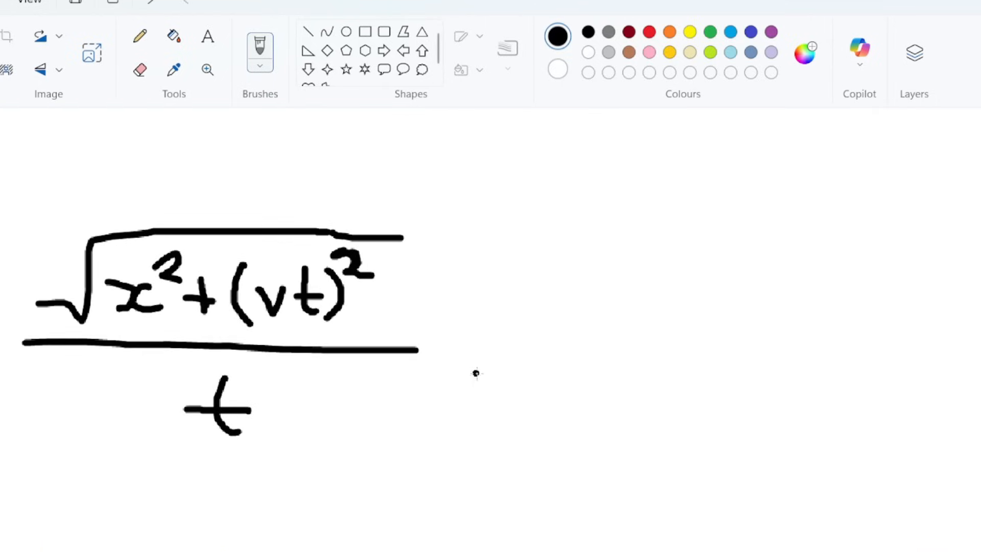
# - Write '= x/t' after the square-root fraction
pyautogui.moveTo(457, 341); pyautogui.dragTo(506, 363)
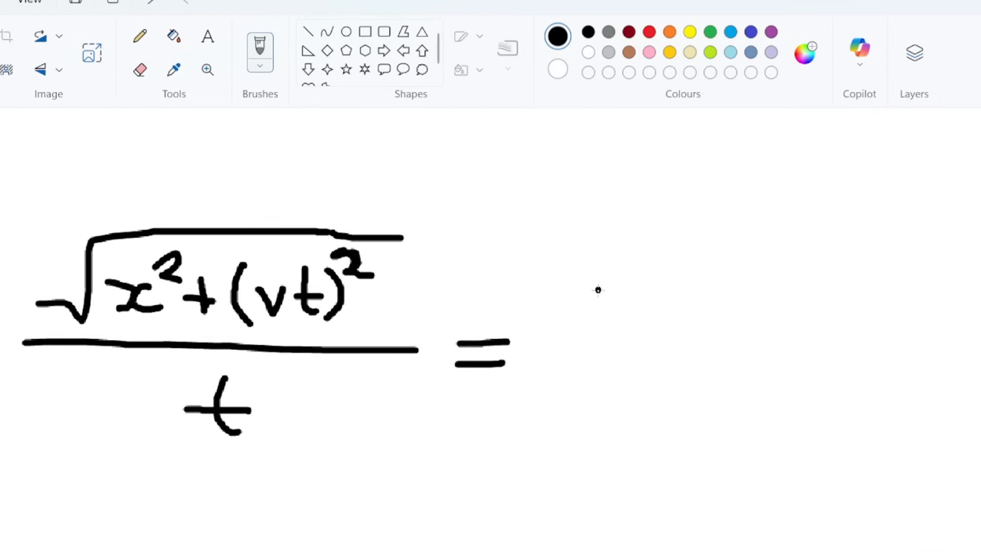
pyautogui.moveTo(588, 294); pyautogui.dragTo(632, 344)
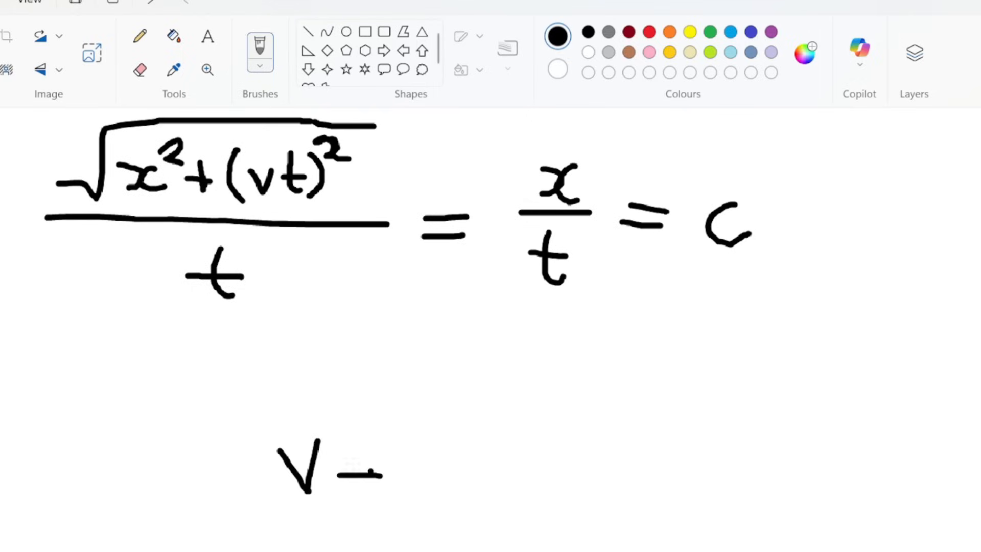
pyautogui.scroll(-3)
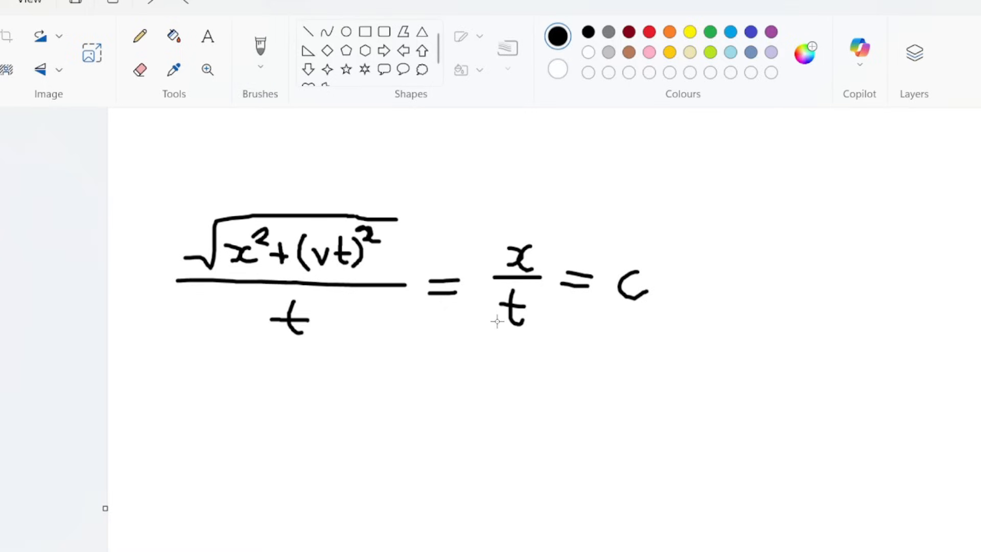
# - Dismiss the membership benefits popup to view the avatar on the baseplate
pyautogui.moveTo(491, 282); pyautogui.dragTo(541, 338)
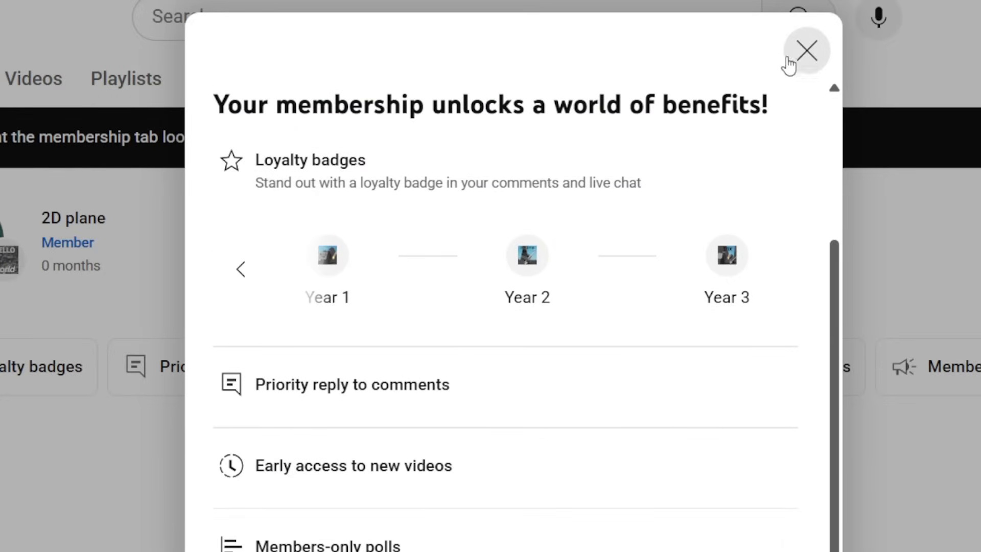
pyautogui.click(806, 49)
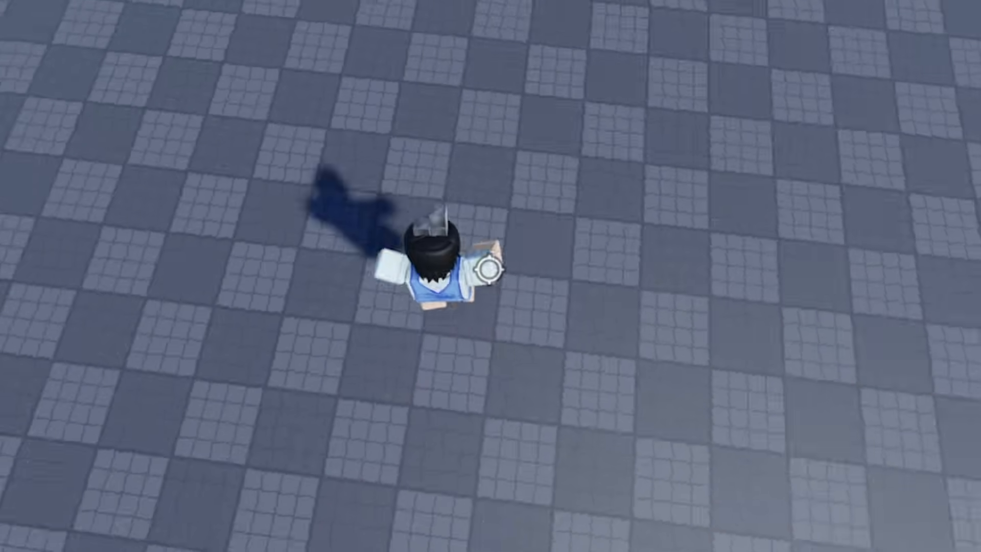